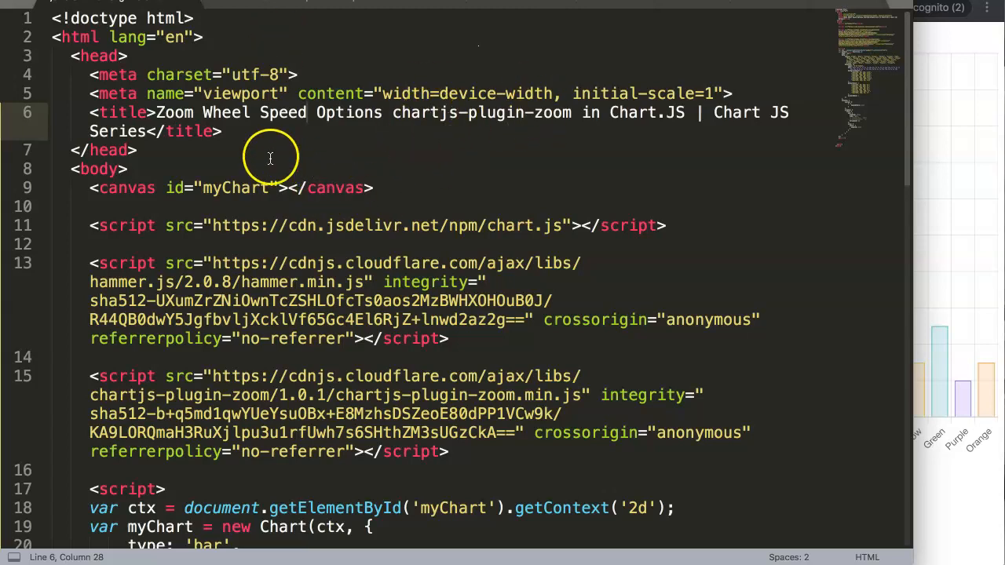
scroll(down, 3)
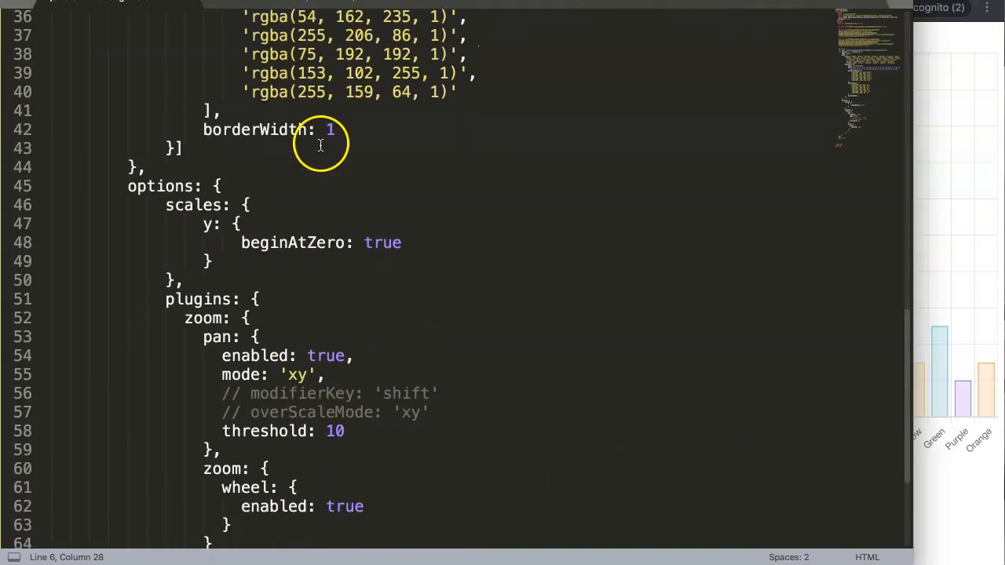
scroll(down, 3)
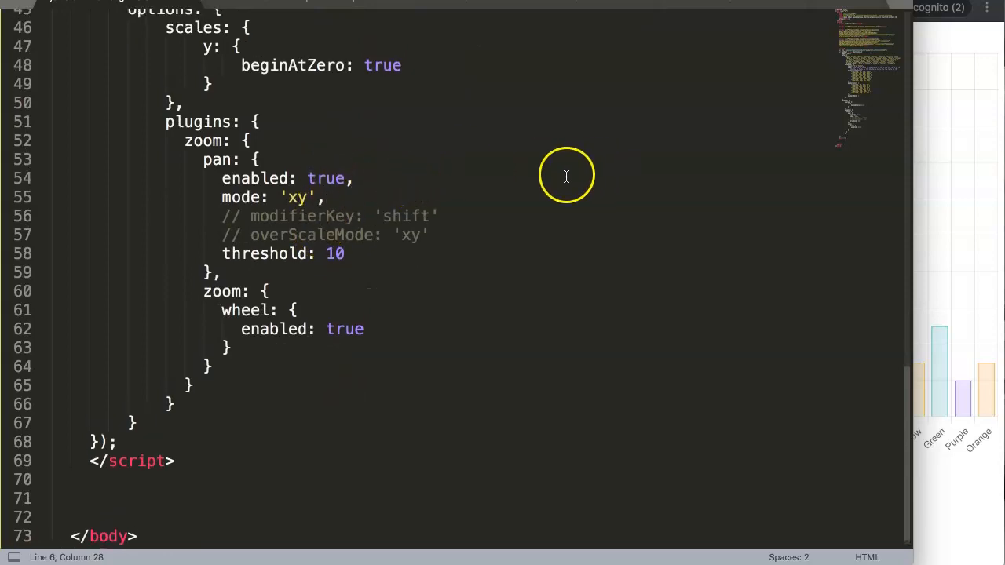
mouse_move(567, 176)
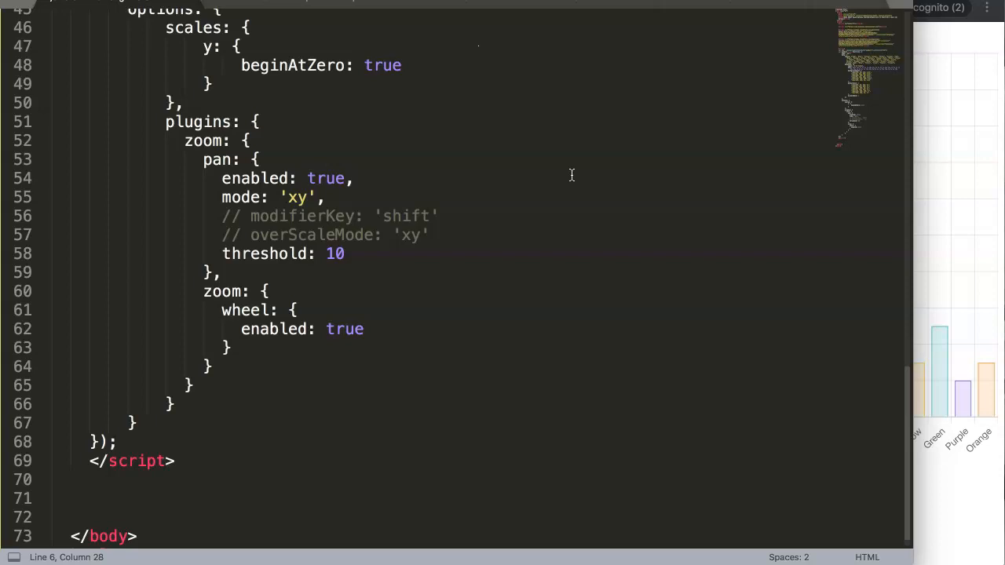
mouse_move(575, 172)
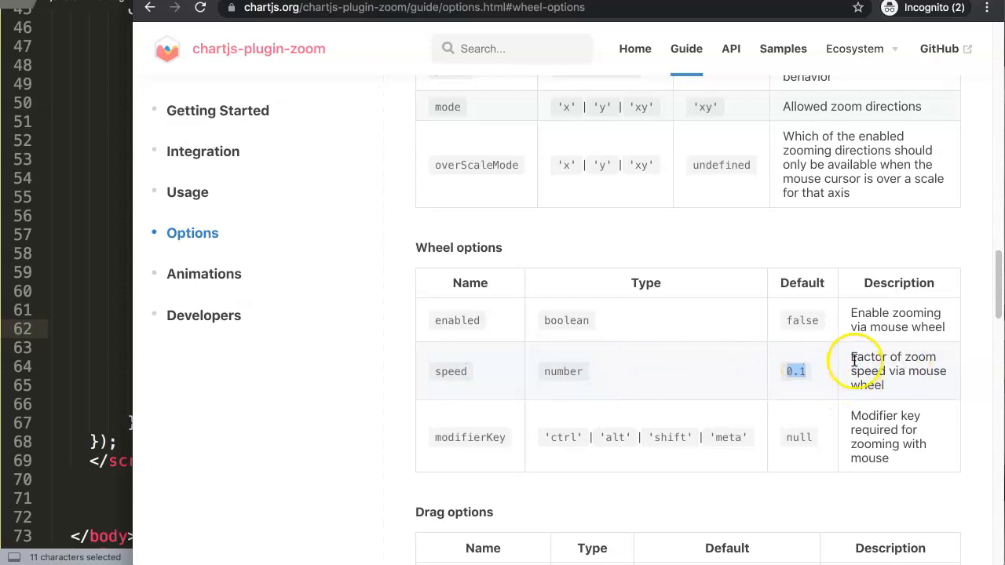
mouse_move(889, 389)
text(speed)
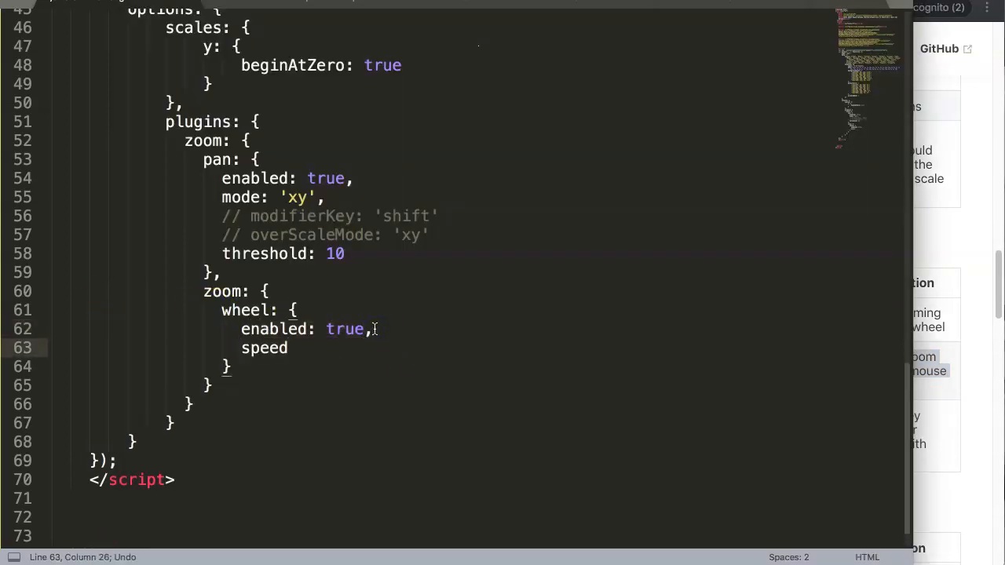
text(:)
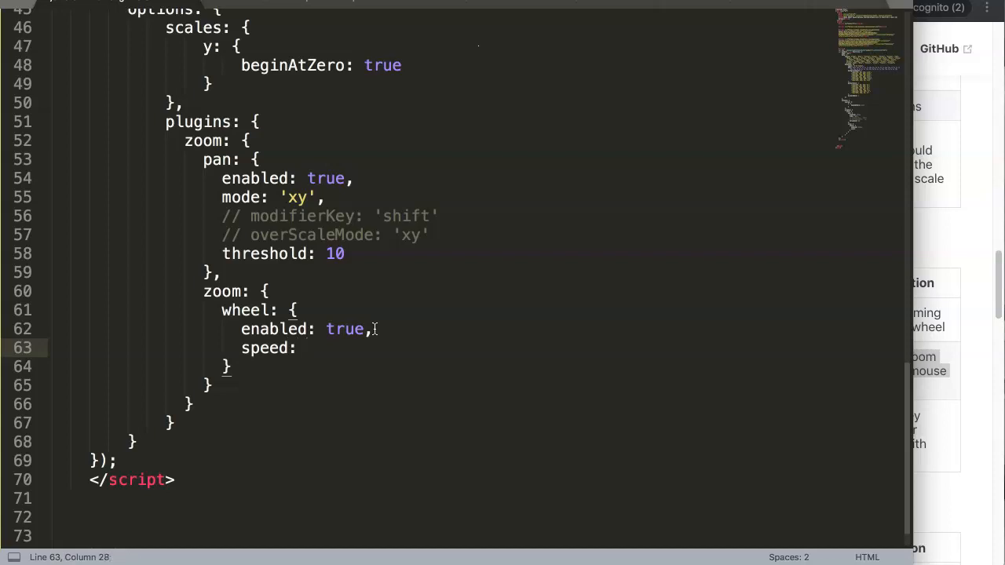
text(0.5)
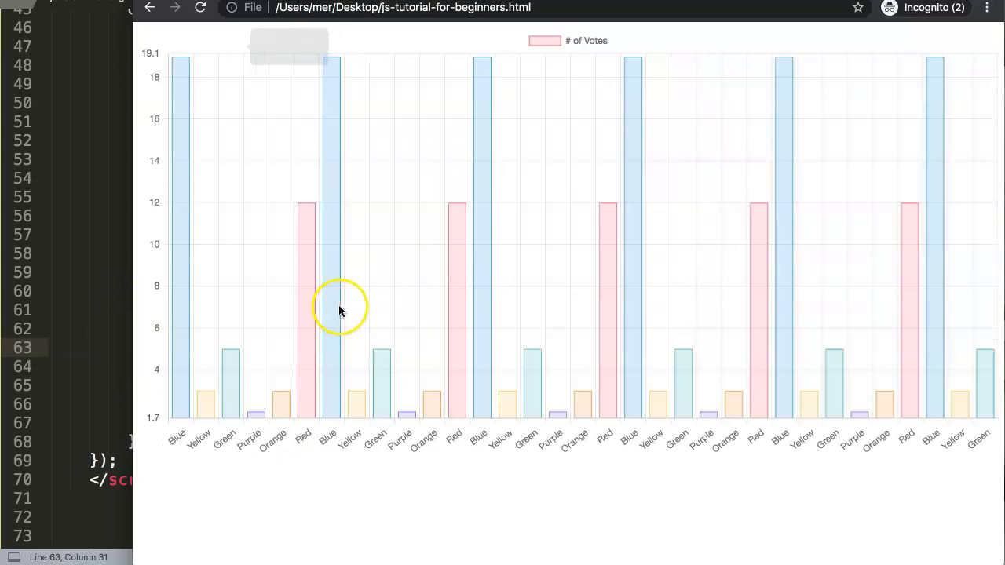
mouse_move(210, 173)
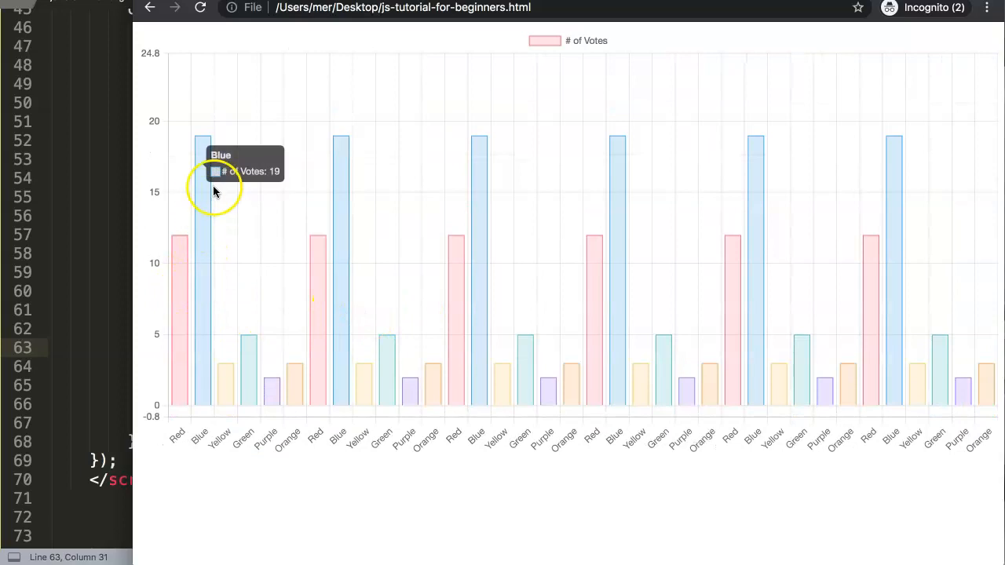
mouse_move(352, 171)
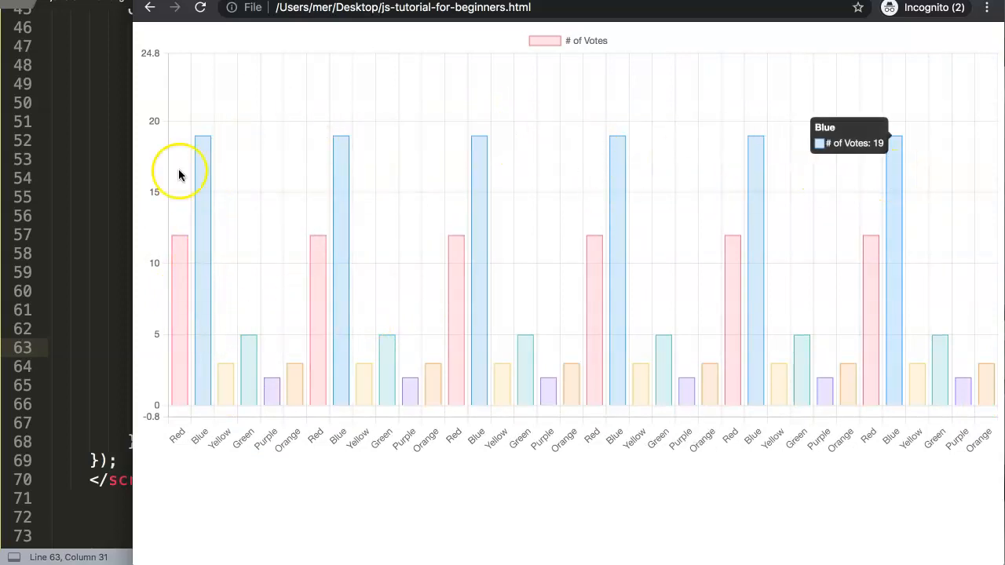
mouse_move(415, 235)
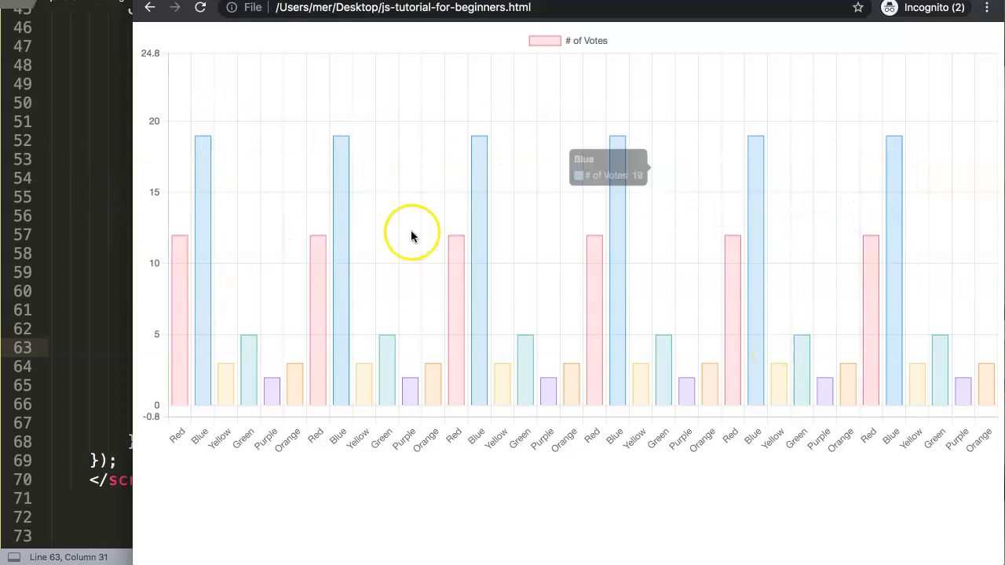
mouse_move(493, 417)
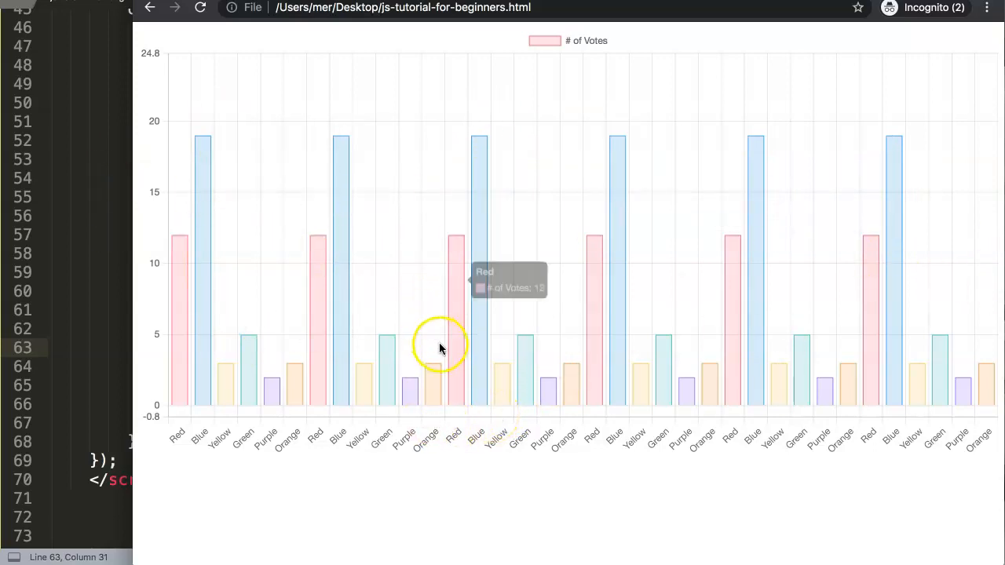
mouse_move(441, 167)
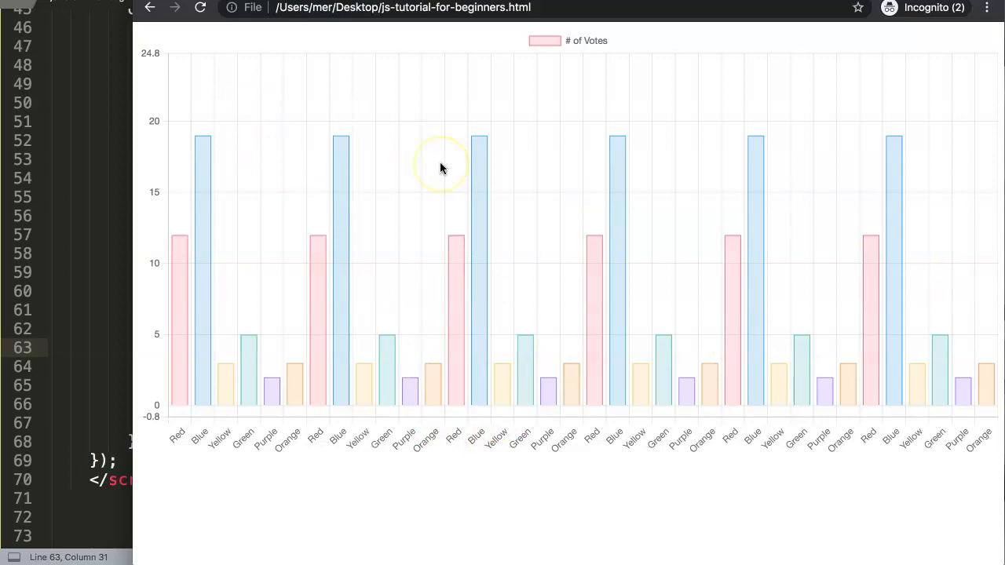